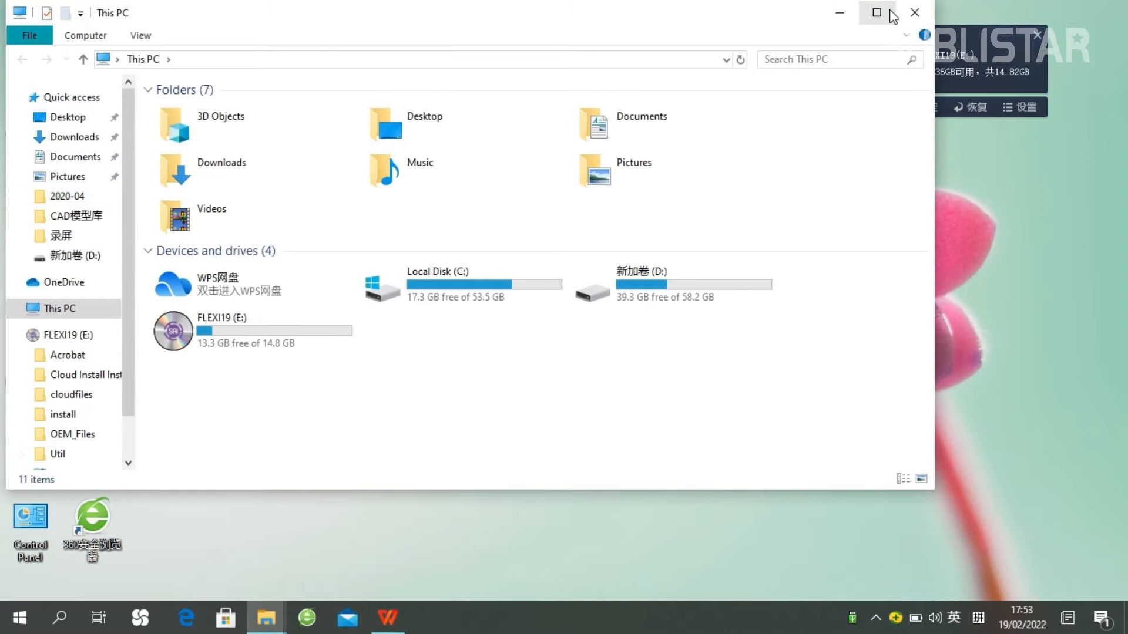
# Browse into the FLEXI19 (E:) disc and select its Autorun setup application
pyautogui.click(877, 13)
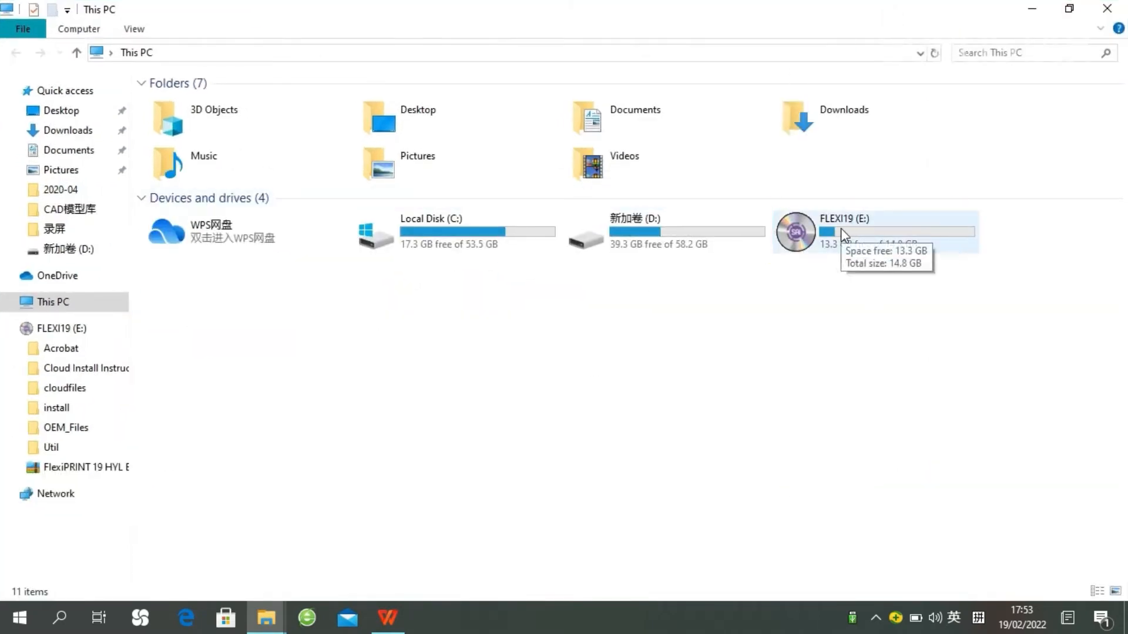
pyautogui.doubleClick(841, 230)
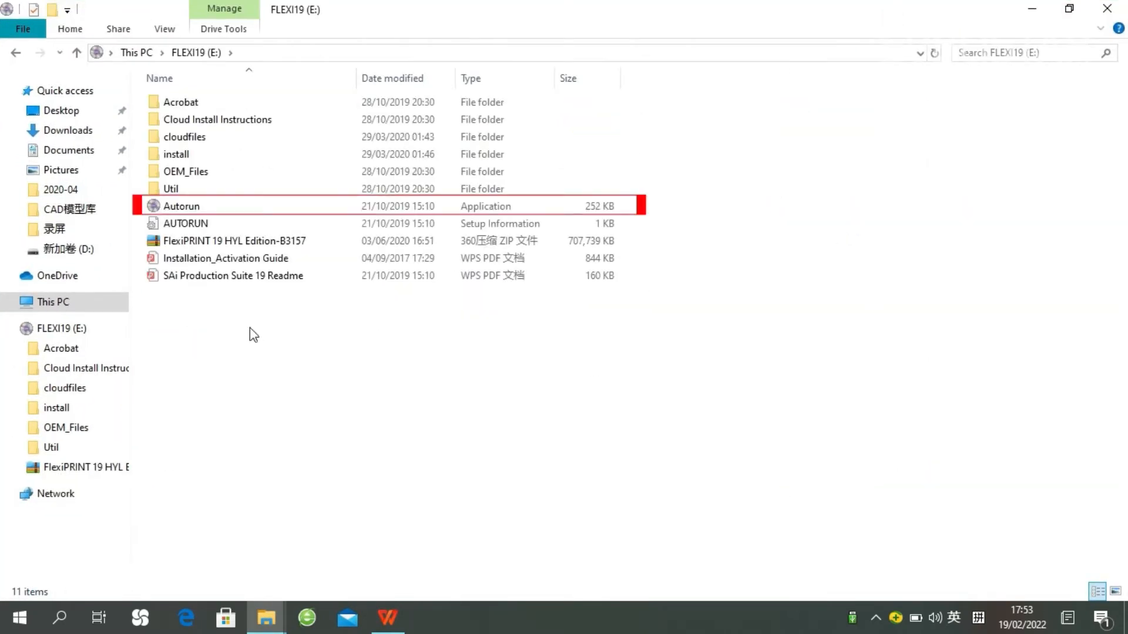
pyautogui.click(181, 207)
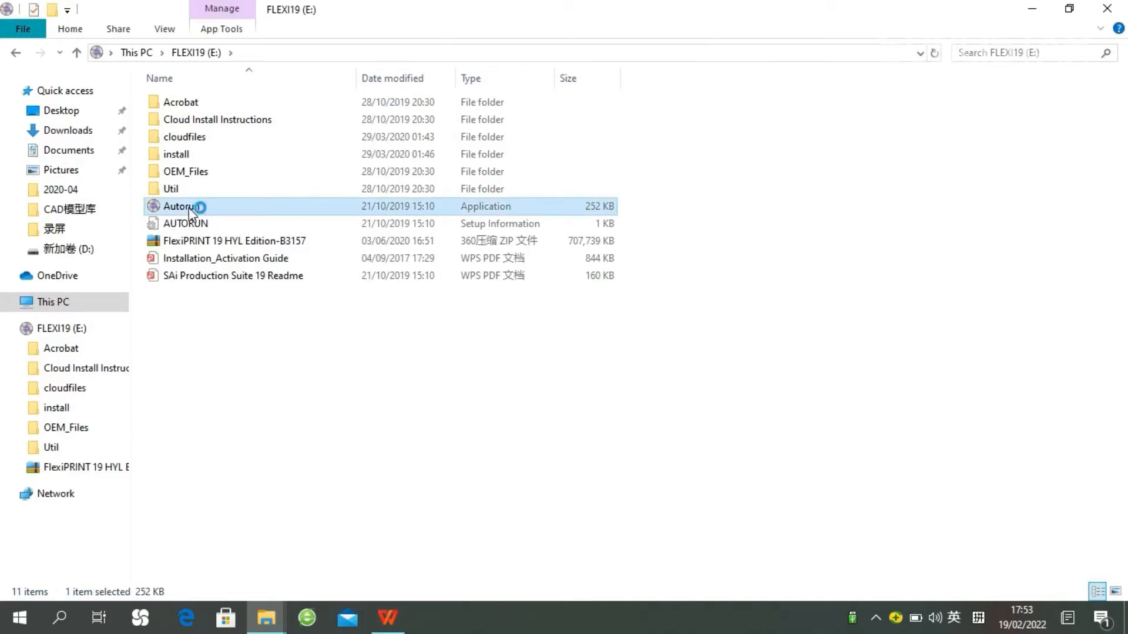
# Start the FlexiPRINT 19 setup in English and accept the license agreement
pyautogui.doubleClick(181, 206)
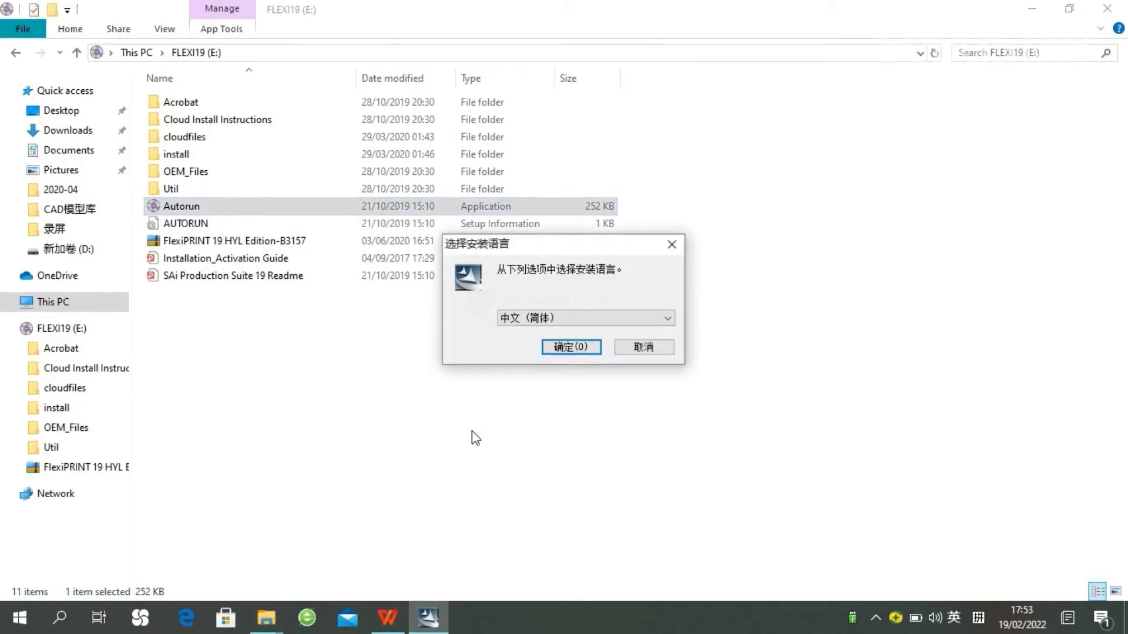
pyautogui.click(583, 319)
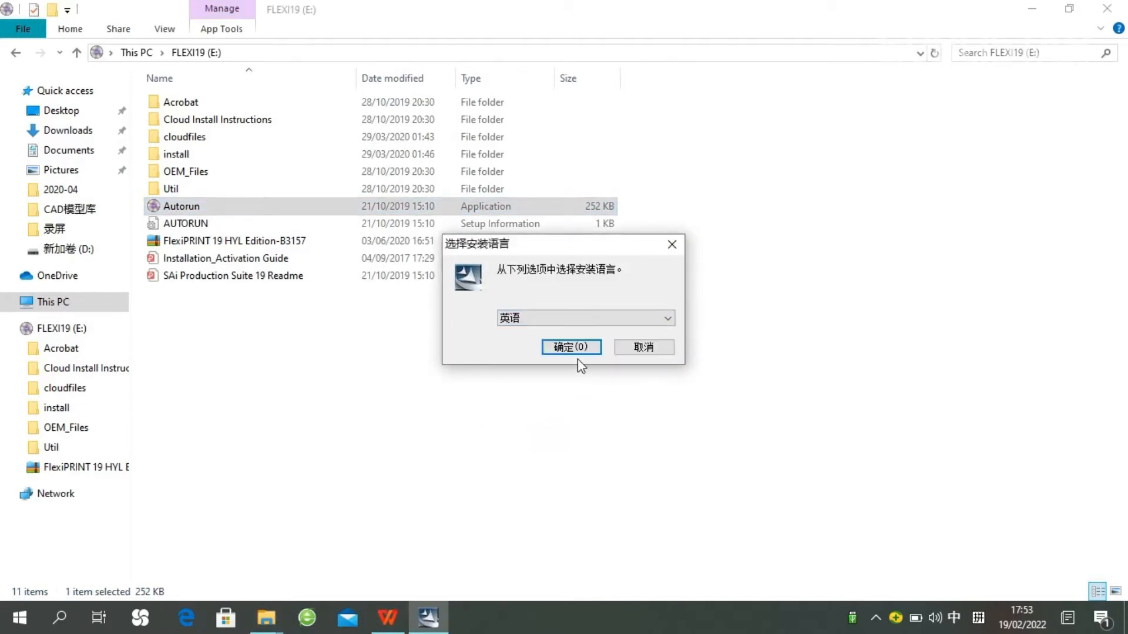
pyautogui.click(571, 347)
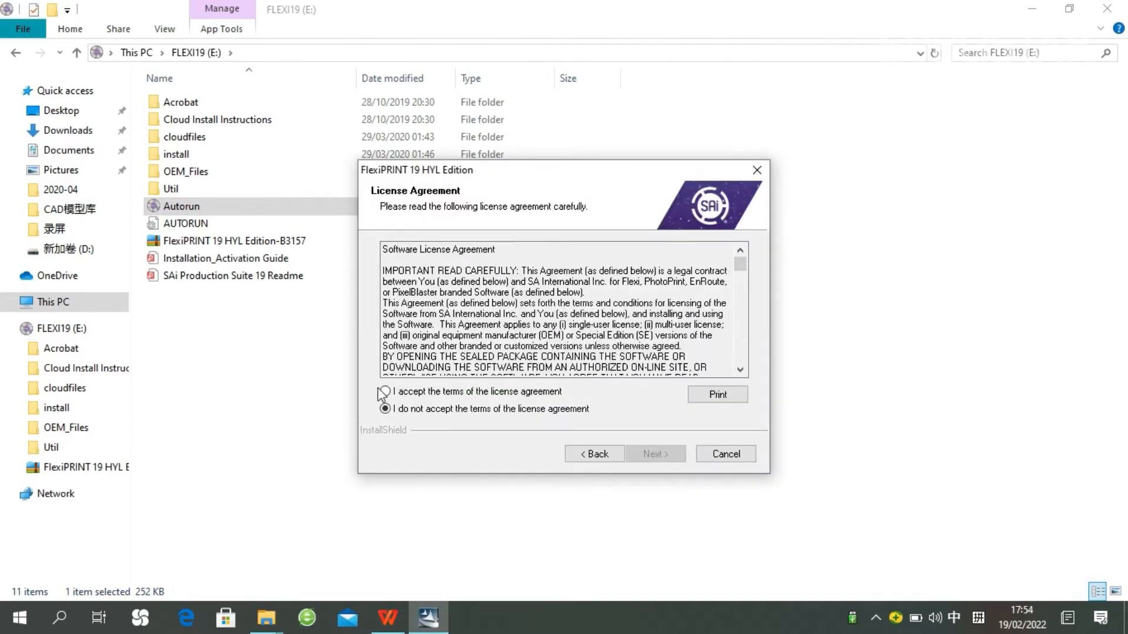
pyautogui.click(385, 392)
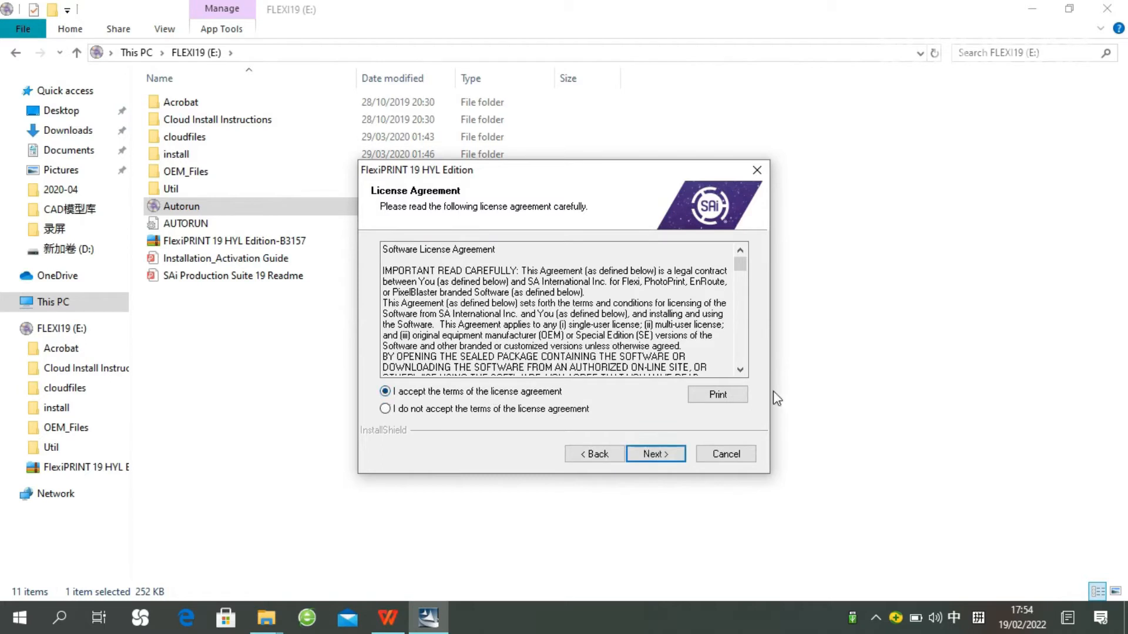
pyautogui.click(654, 453)
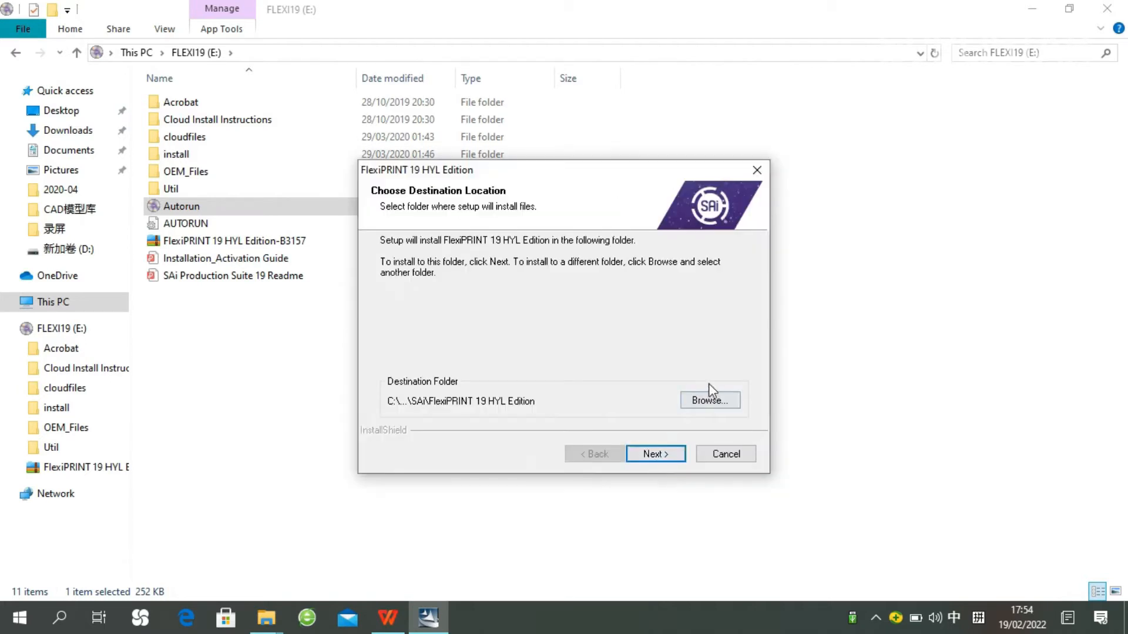
# Choose the installation destination folder and acknowledge the USB dongle warning
pyautogui.click(709, 401)
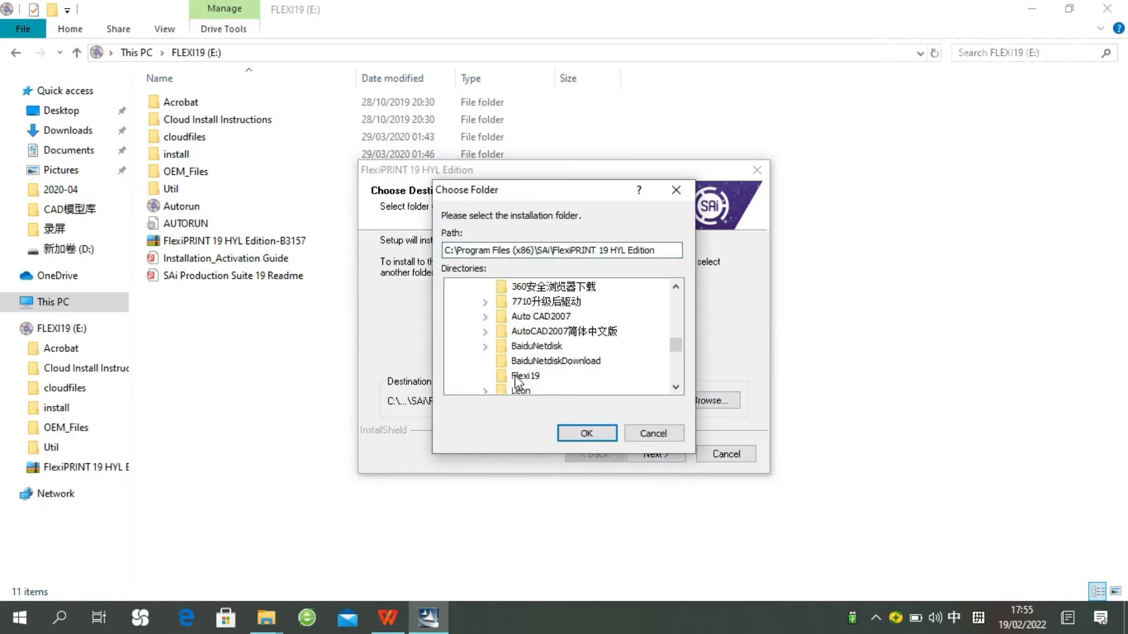
pyautogui.click(585, 433)
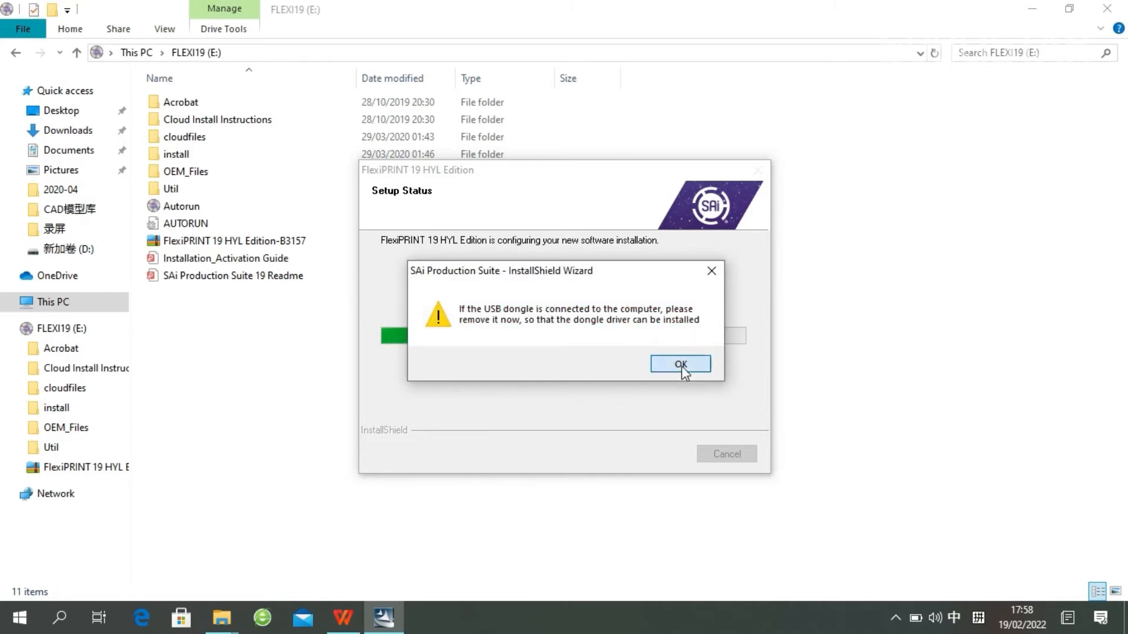
pyautogui.click(679, 363)
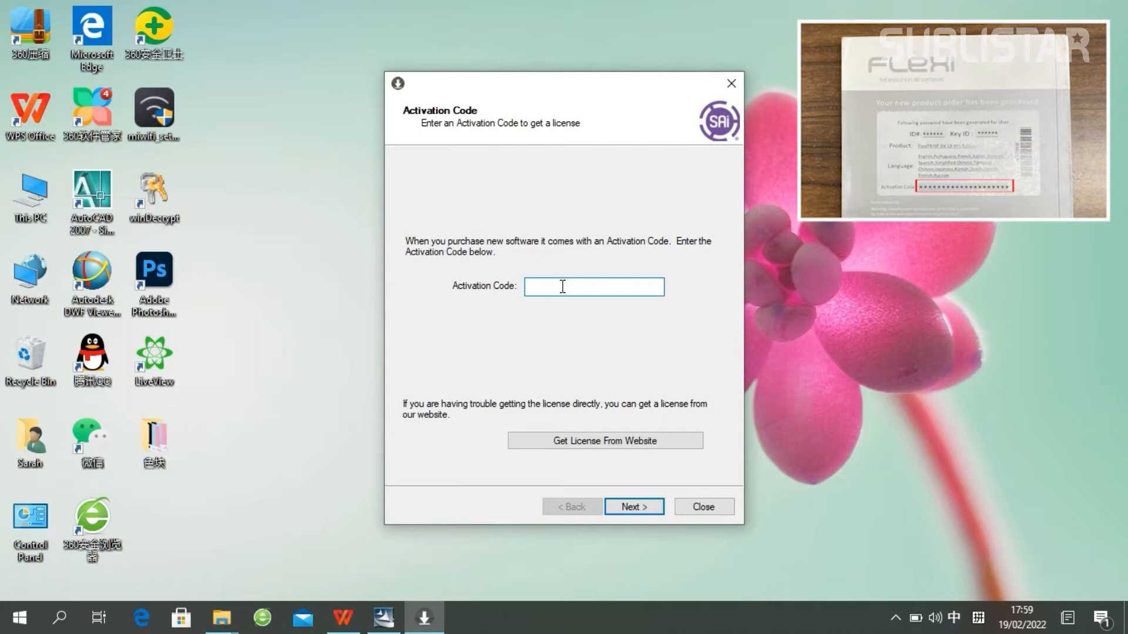
# Enter the SAi activation code, submit it and finish once licensing reports successful
pyautogui.click(633, 506)
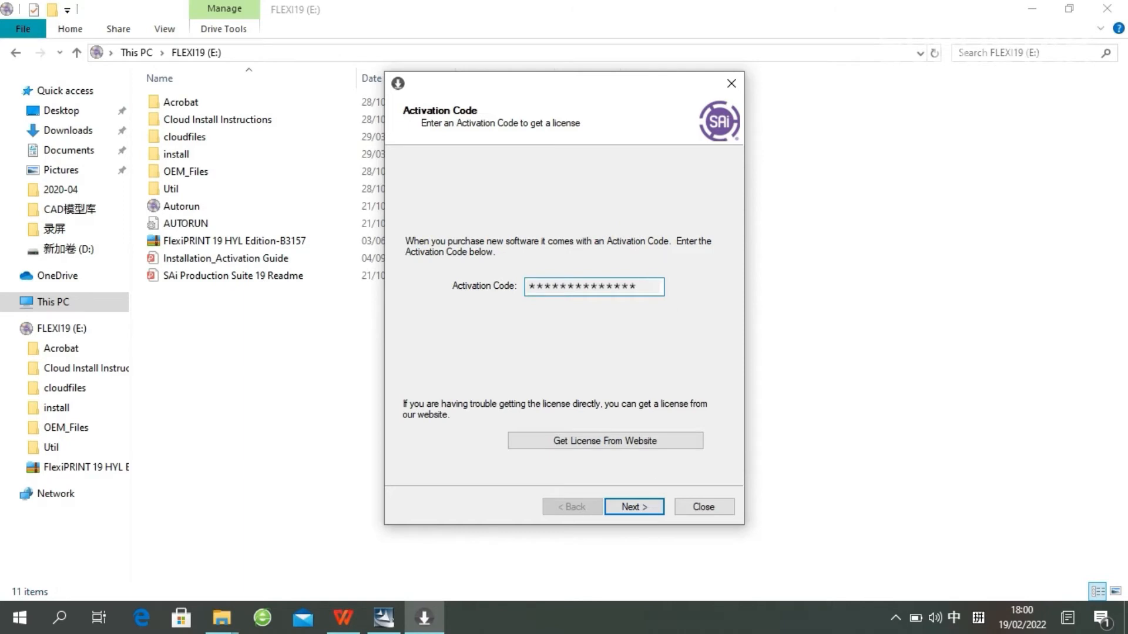
pyautogui.click(633, 507)
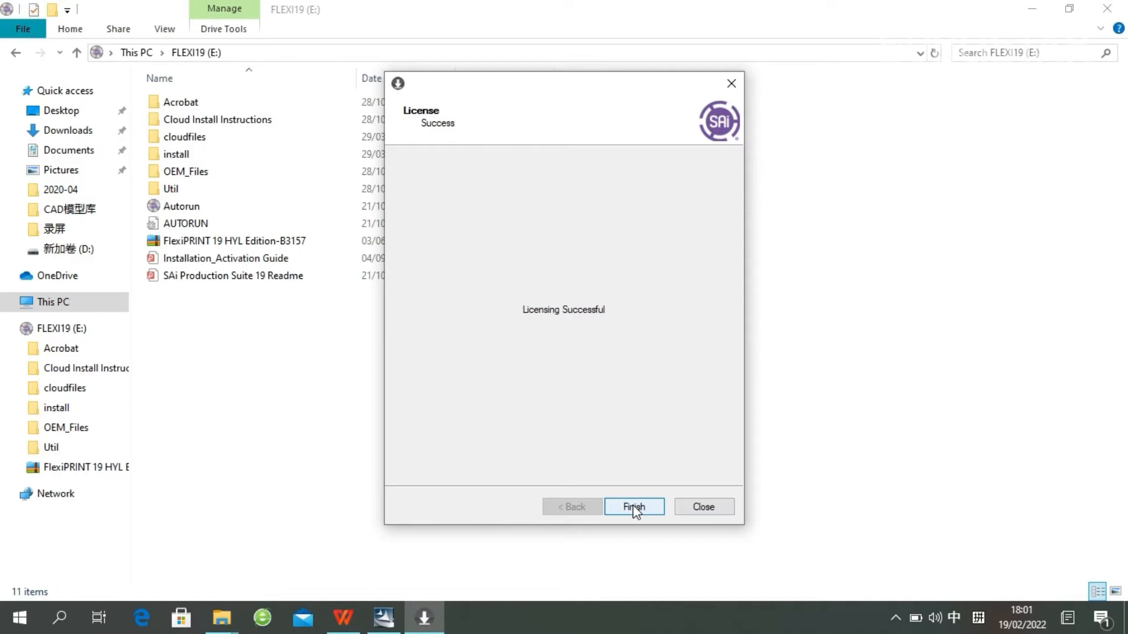
pyautogui.click(633, 507)
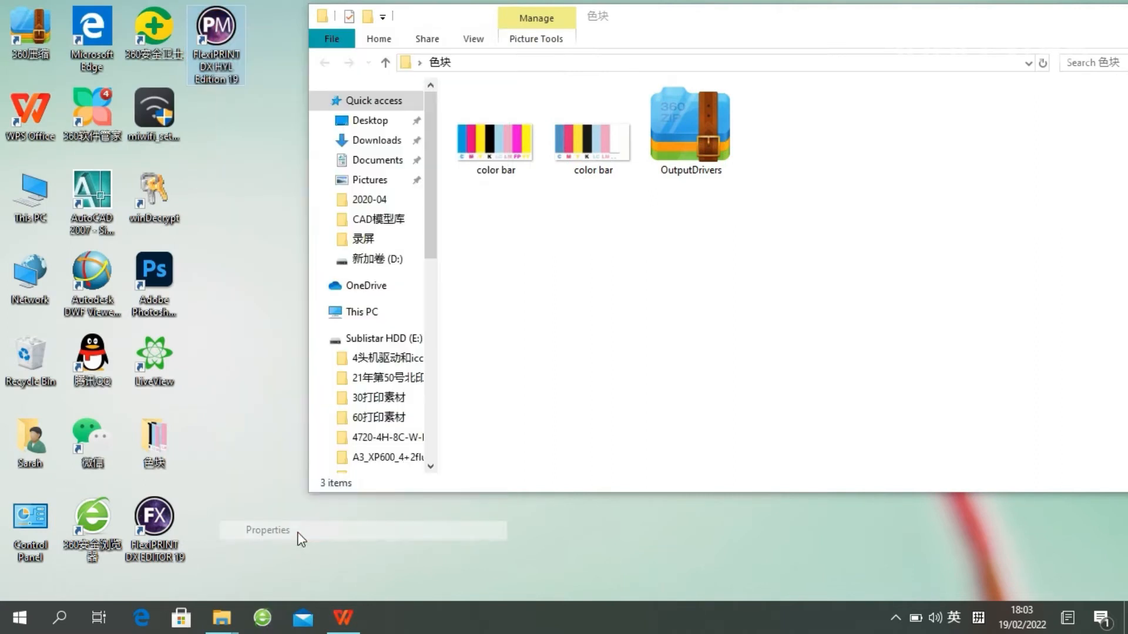
# Locate the Flexi19 installation folder on drive D via the desktop shortcut's file location
pyautogui.click(266, 530)
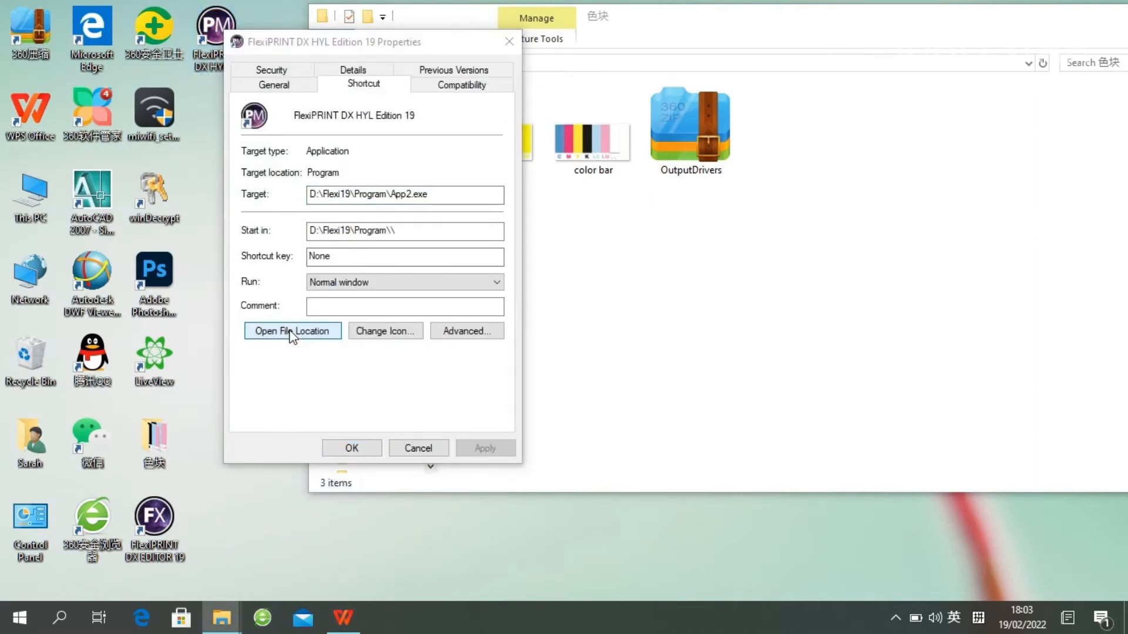
pyautogui.click(292, 331)
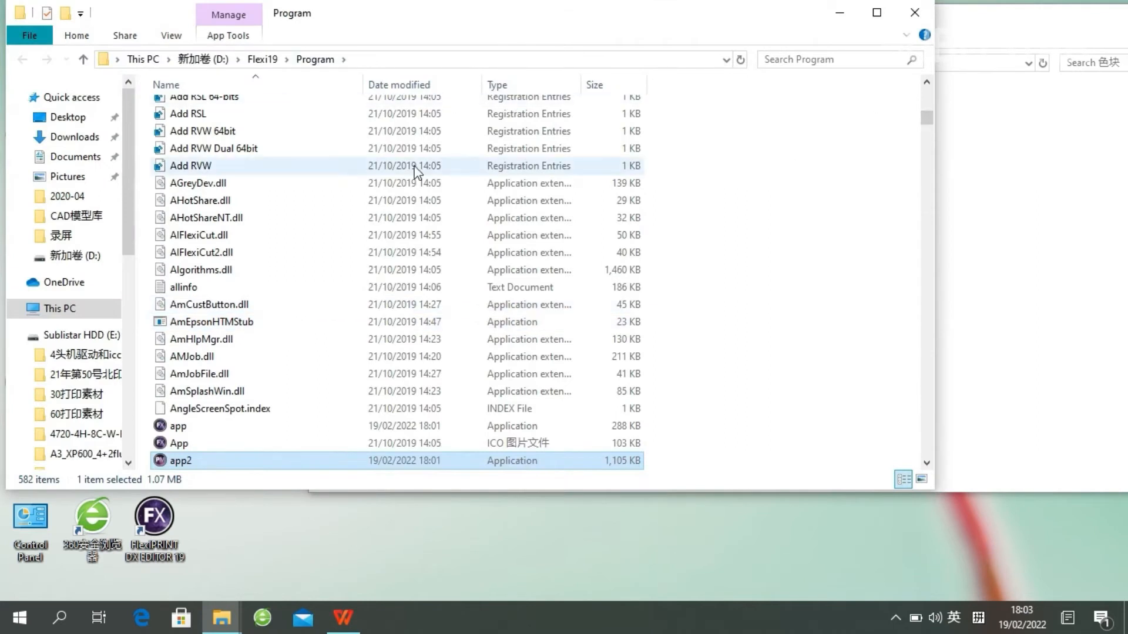
pyautogui.click(261, 59)
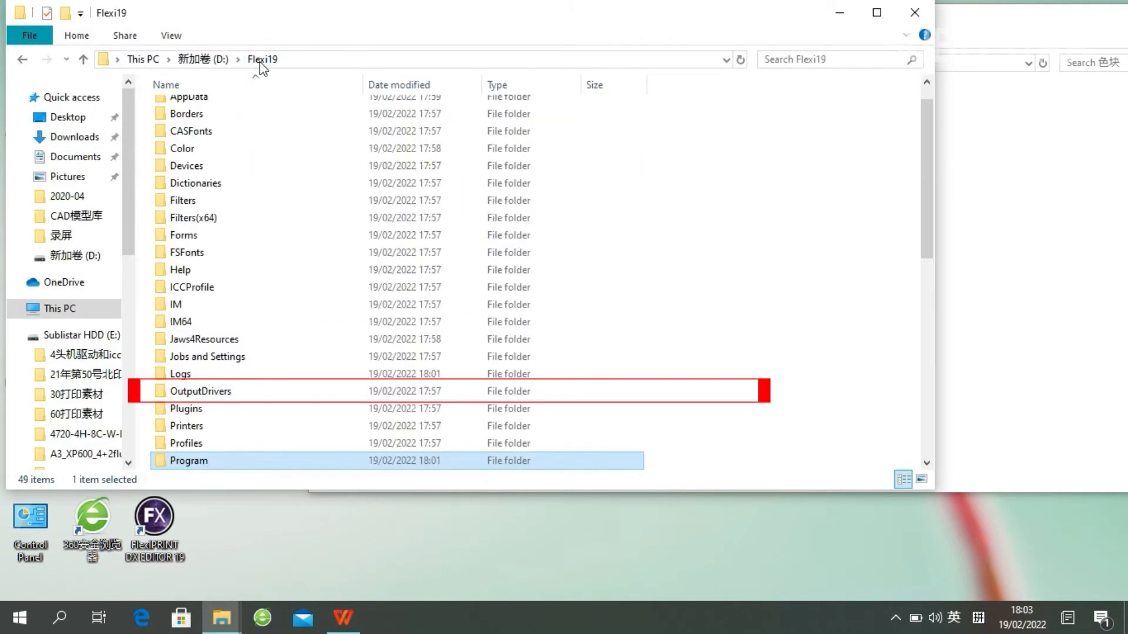
pyautogui.moveTo(291, 177)
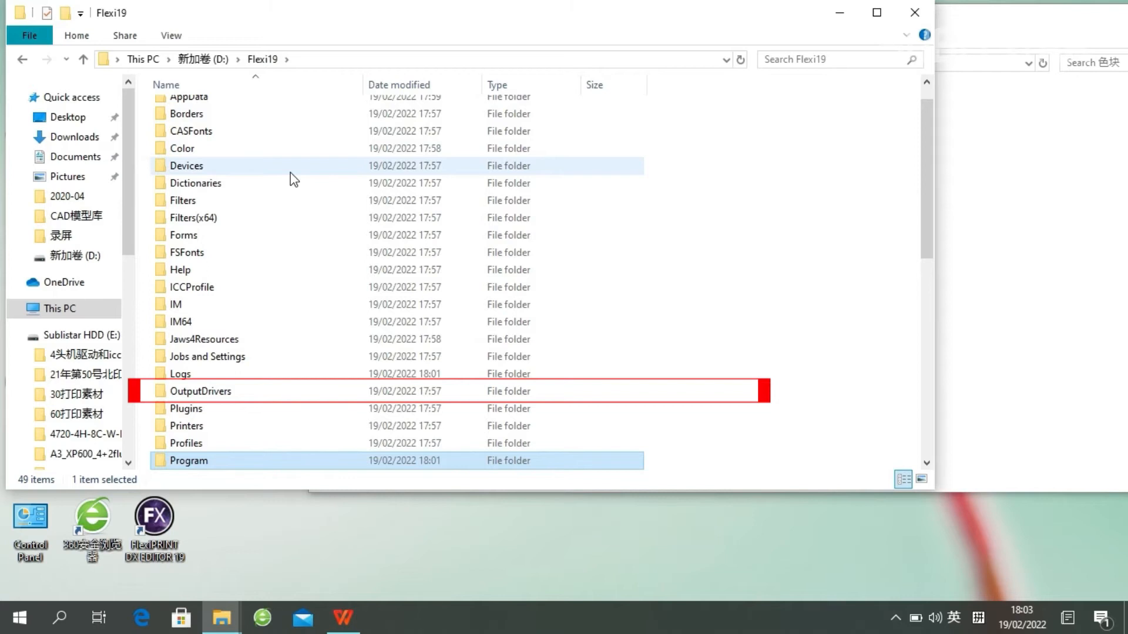
pyautogui.moveTo(279, 254)
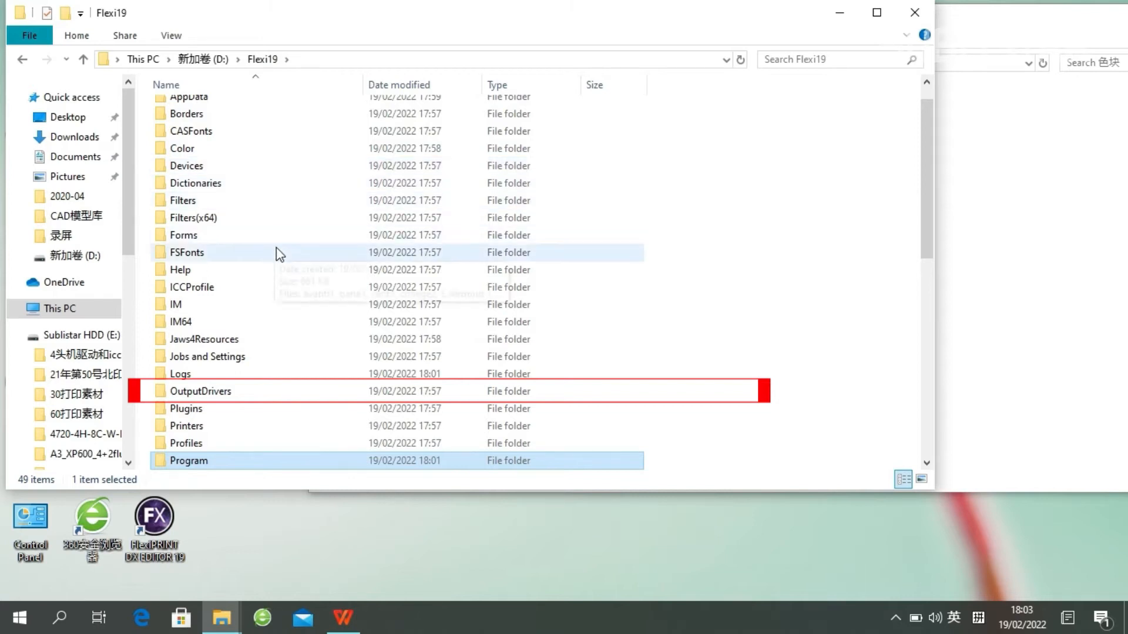
# Copy the OutputDrivers folder from the 色块 folder into Flexi19 and verify its contents
pyautogui.click(262, 58)
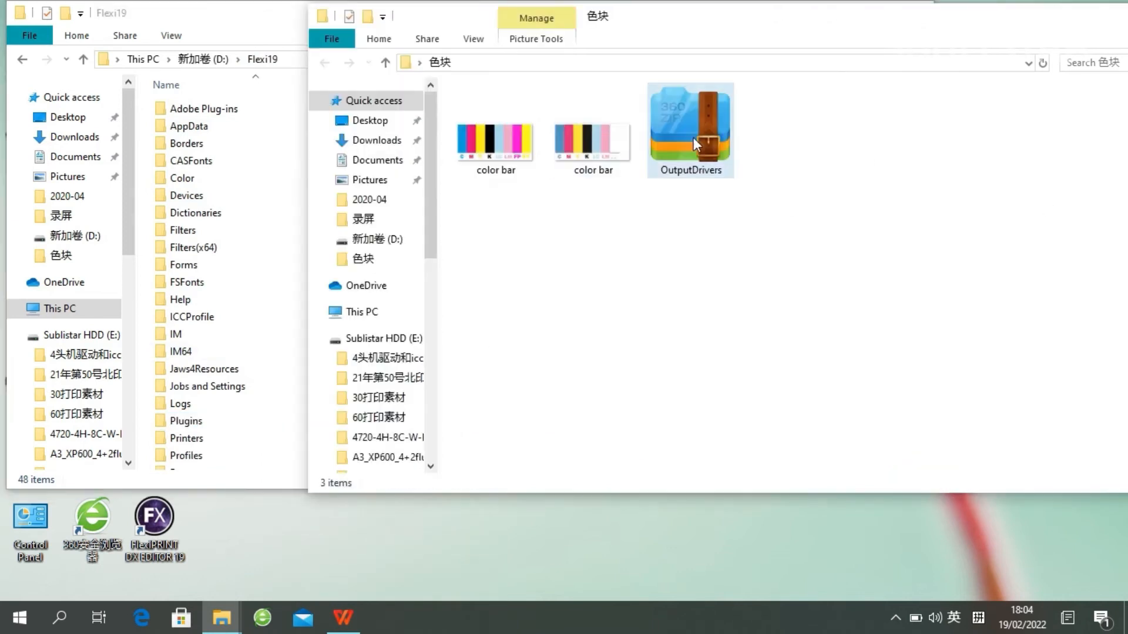
pyautogui.click(689, 125)
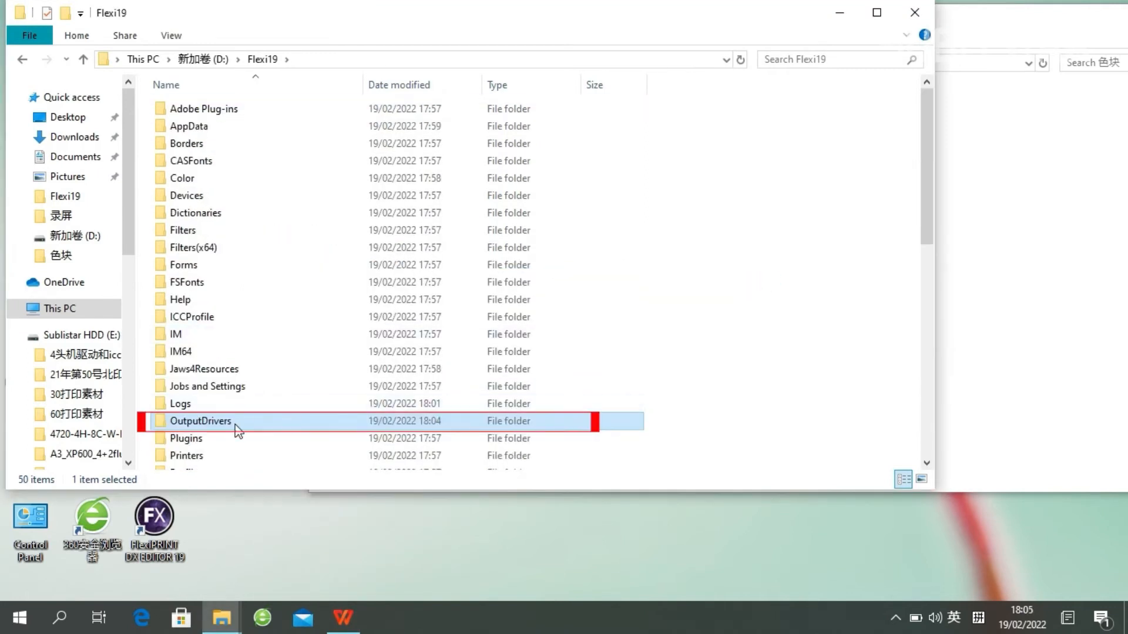
pyautogui.doubleClick(201, 420)
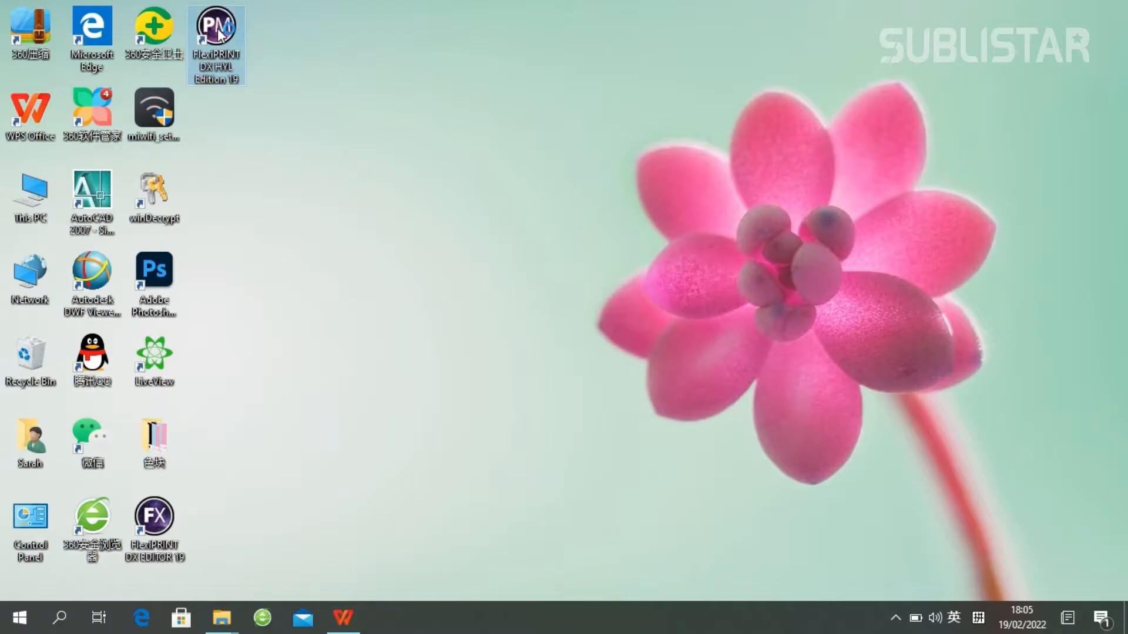
# Launch FlexiPRINT DX HYL Edition and finish the HYL-1801-HS setup with FILE connection
pyautogui.doubleClick(215, 44)
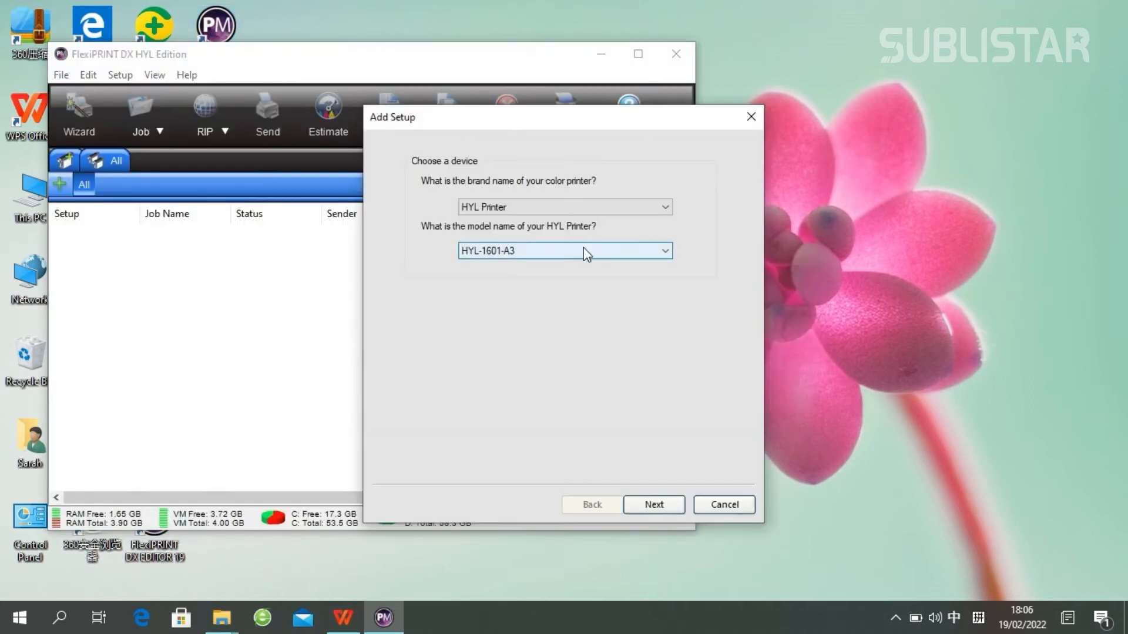
pyautogui.click(652, 504)
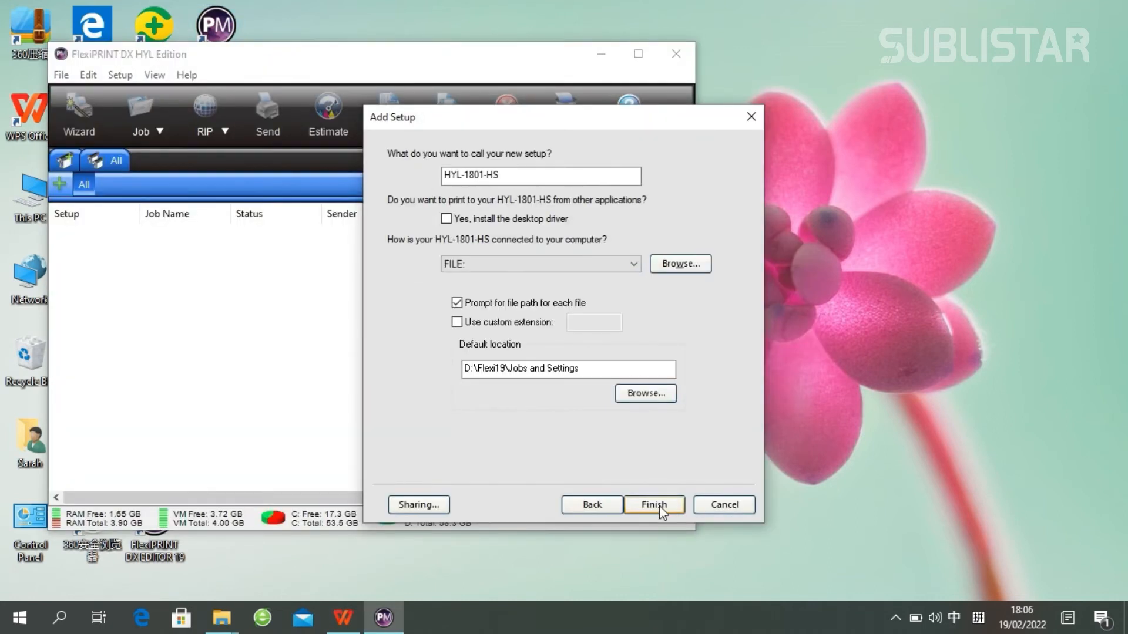
pyautogui.click(653, 504)
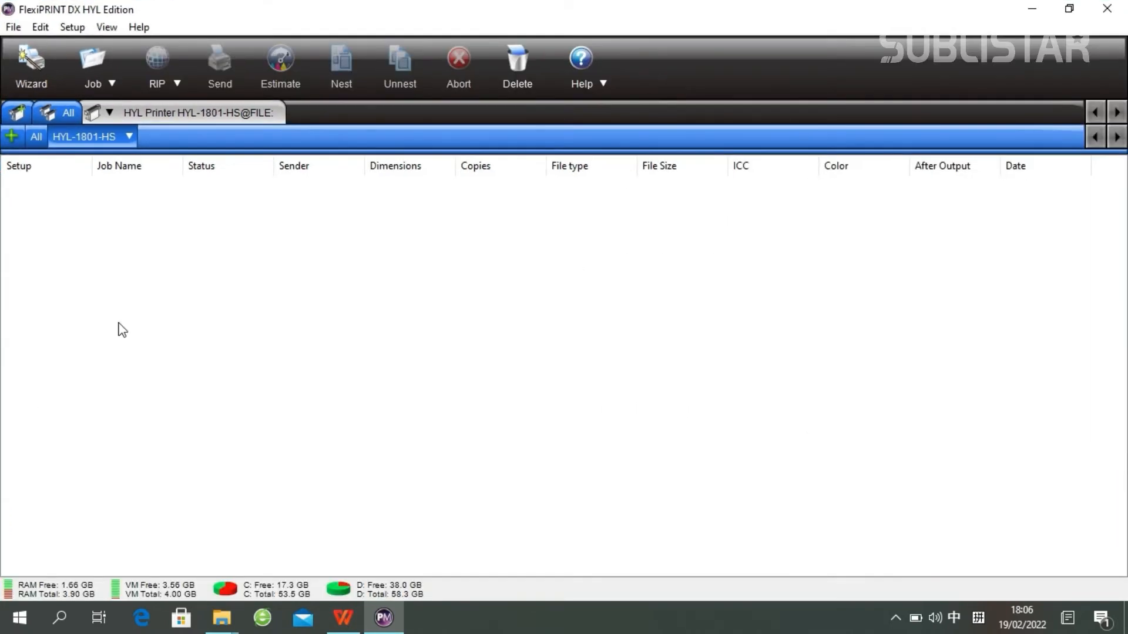
# Add the color bar TIFF as a held job under the HYL-1801-HS setup
pyautogui.click(91, 65)
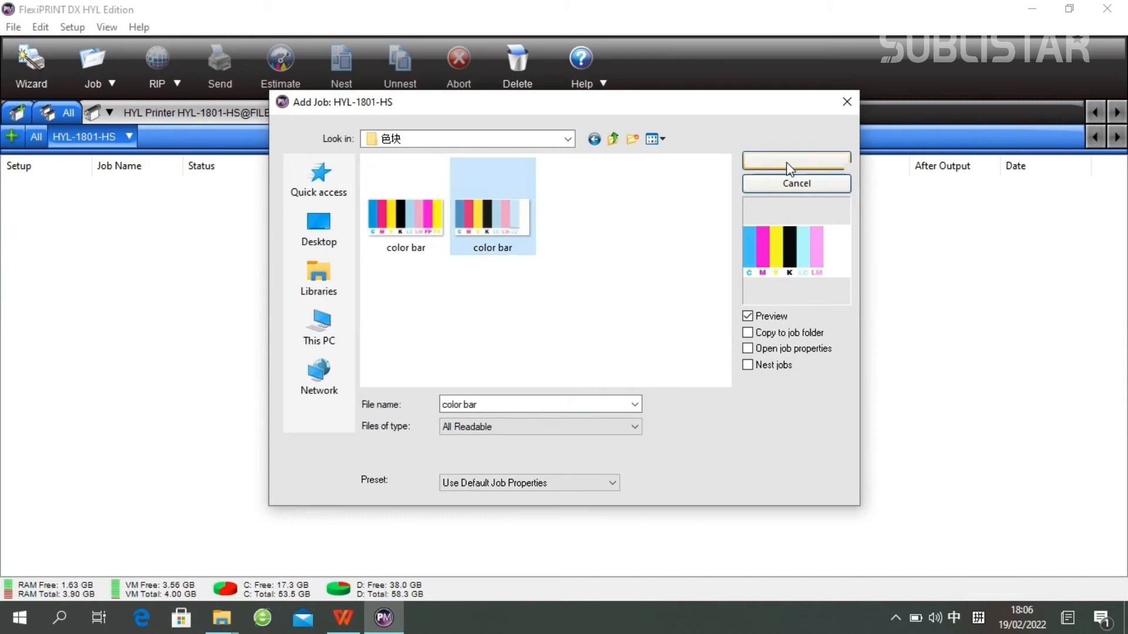
pyautogui.click(796, 159)
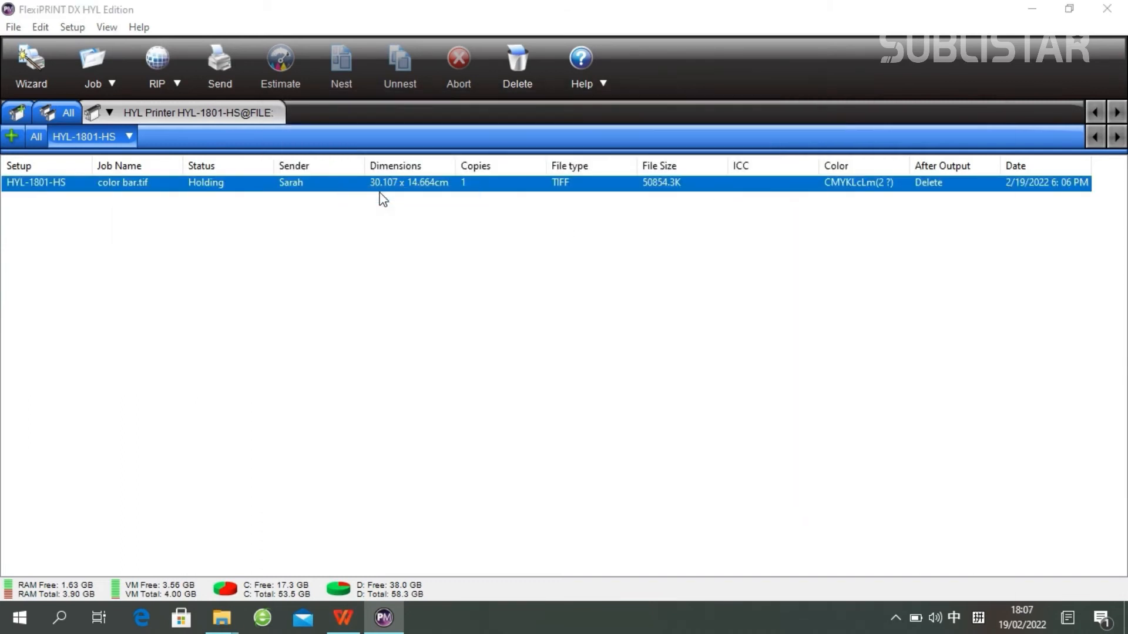
# In the job properties, set After output to Hold and keep Output profile as None
pyautogui.doubleClick(122, 183)
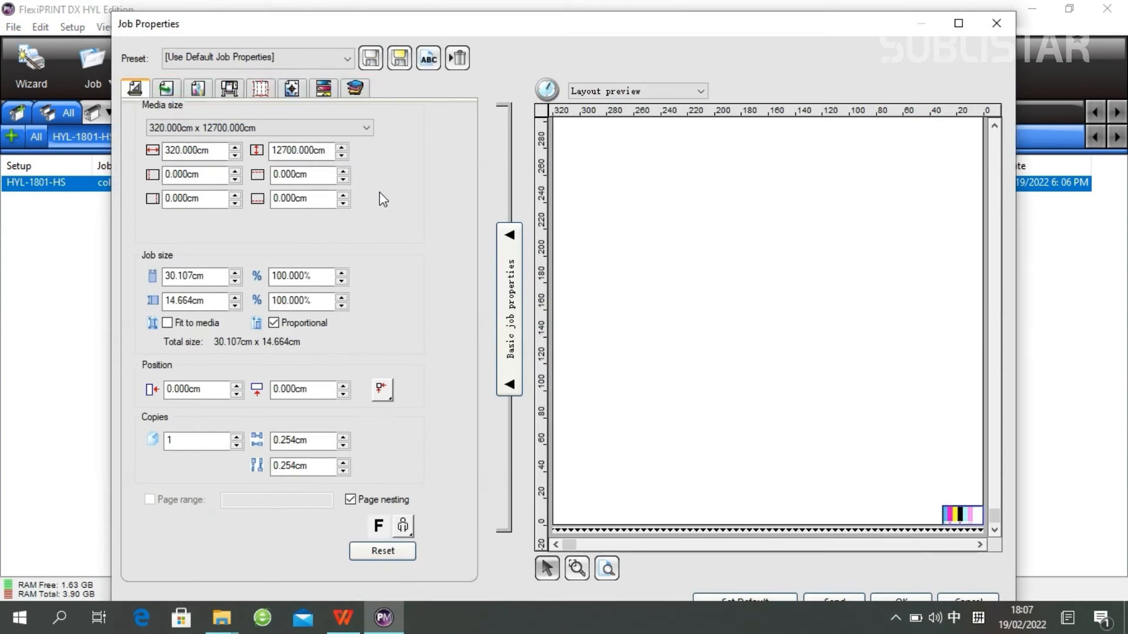
pyautogui.moveTo(343, 230)
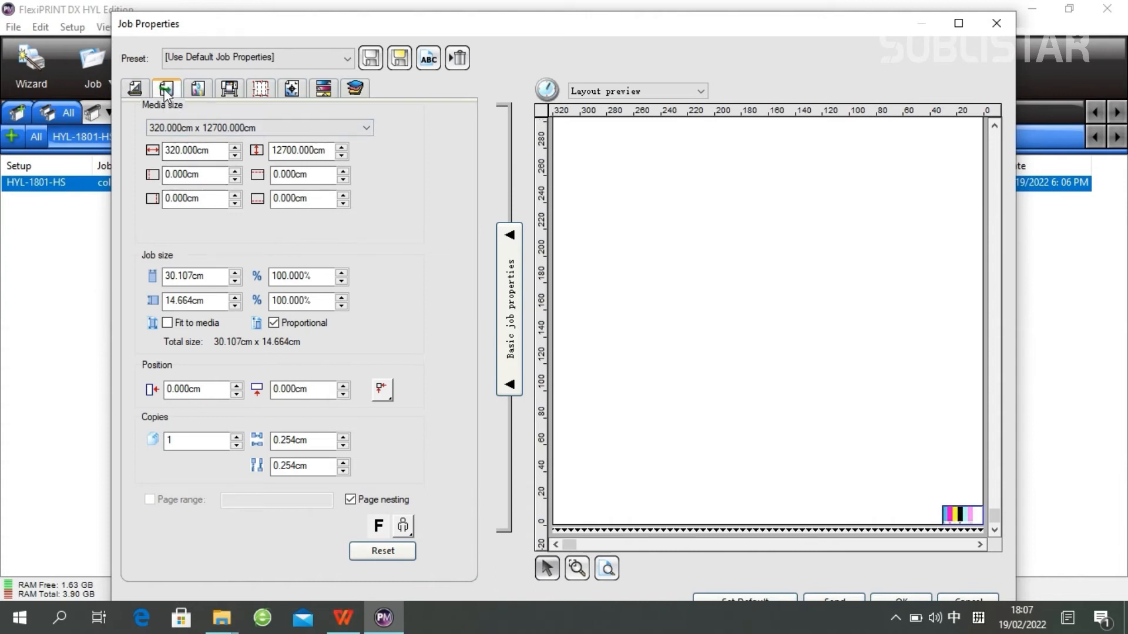
pyautogui.click(134, 88)
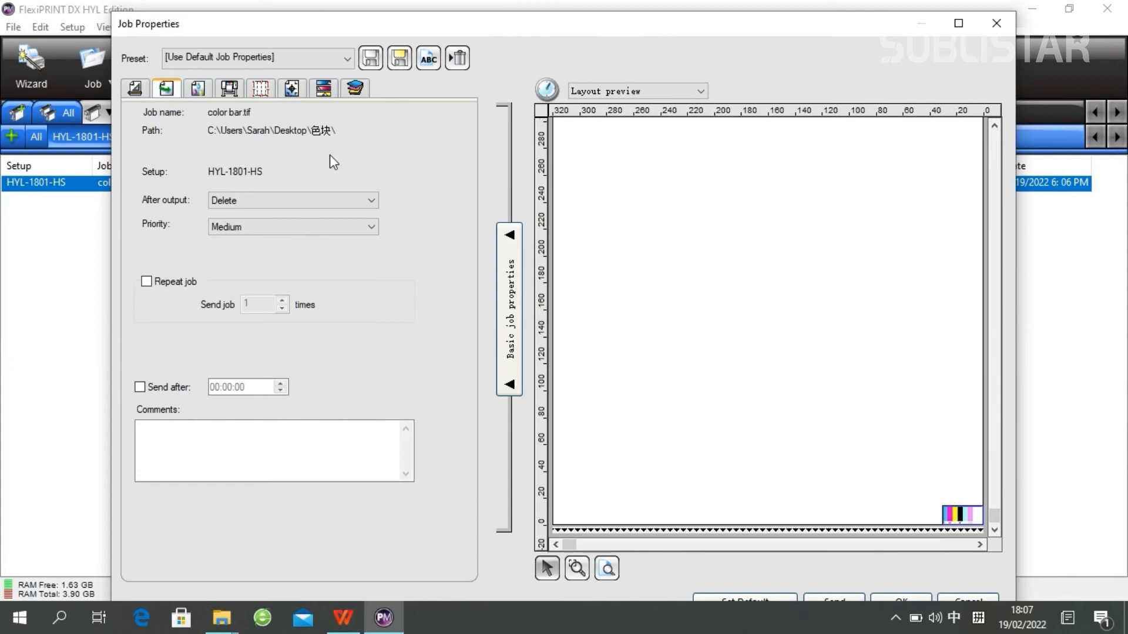
pyautogui.moveTo(316, 201)
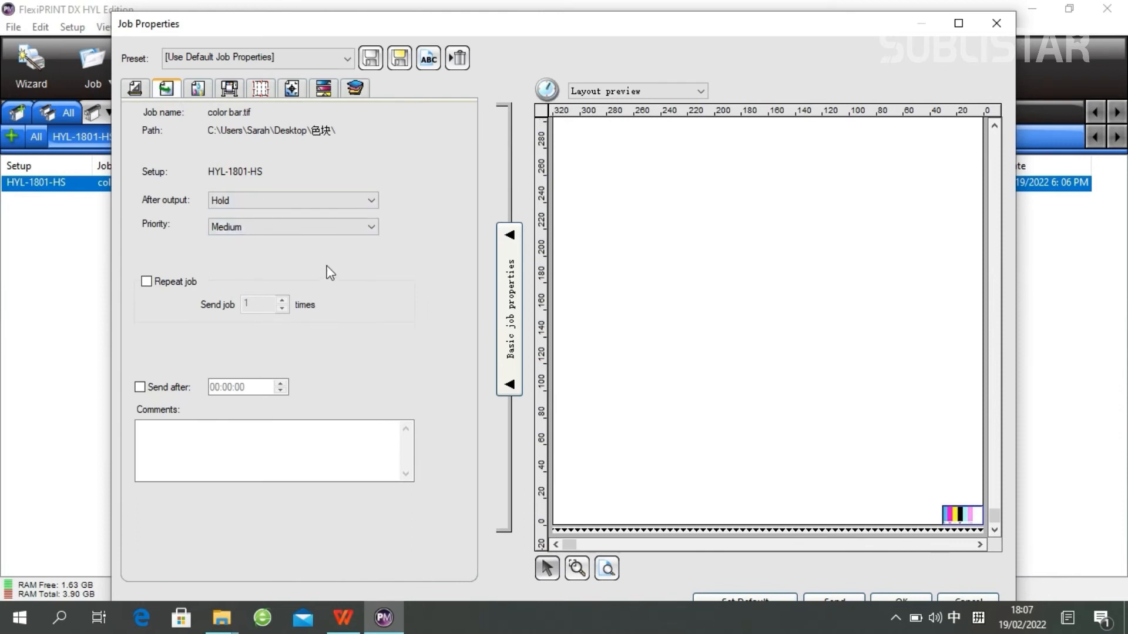
pyautogui.click(198, 88)
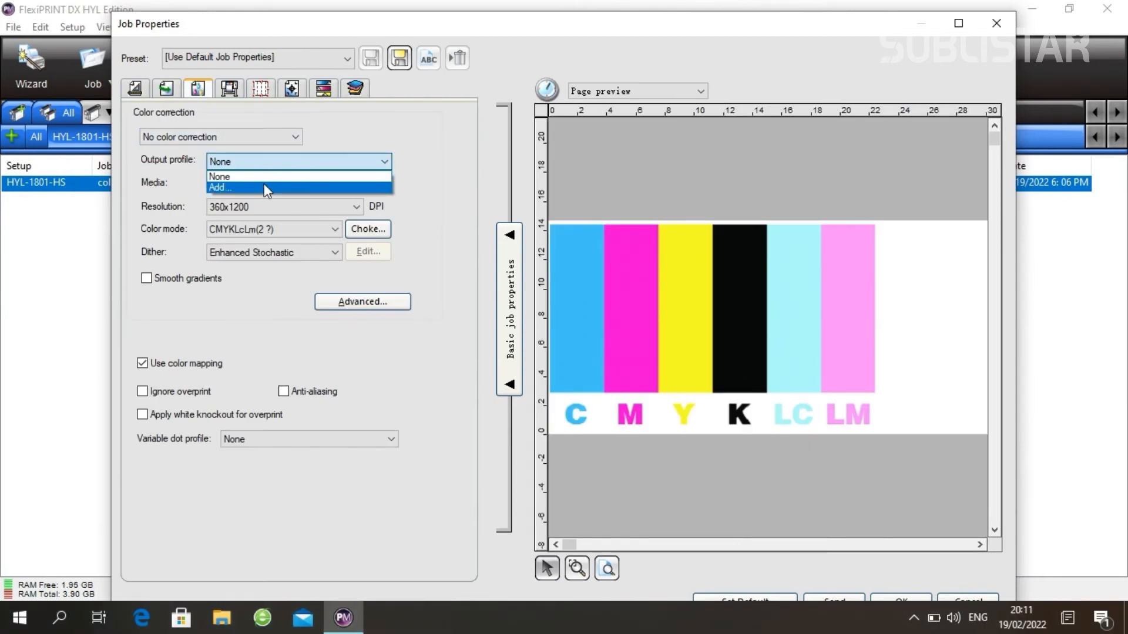
pyautogui.click(219, 188)
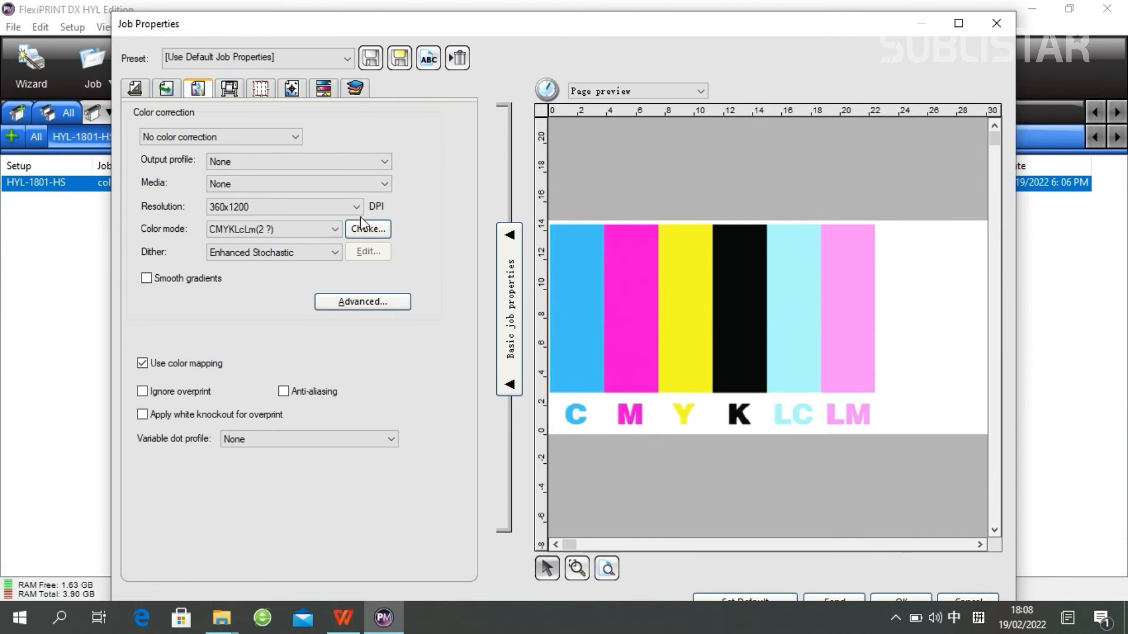
pyautogui.click(229, 88)
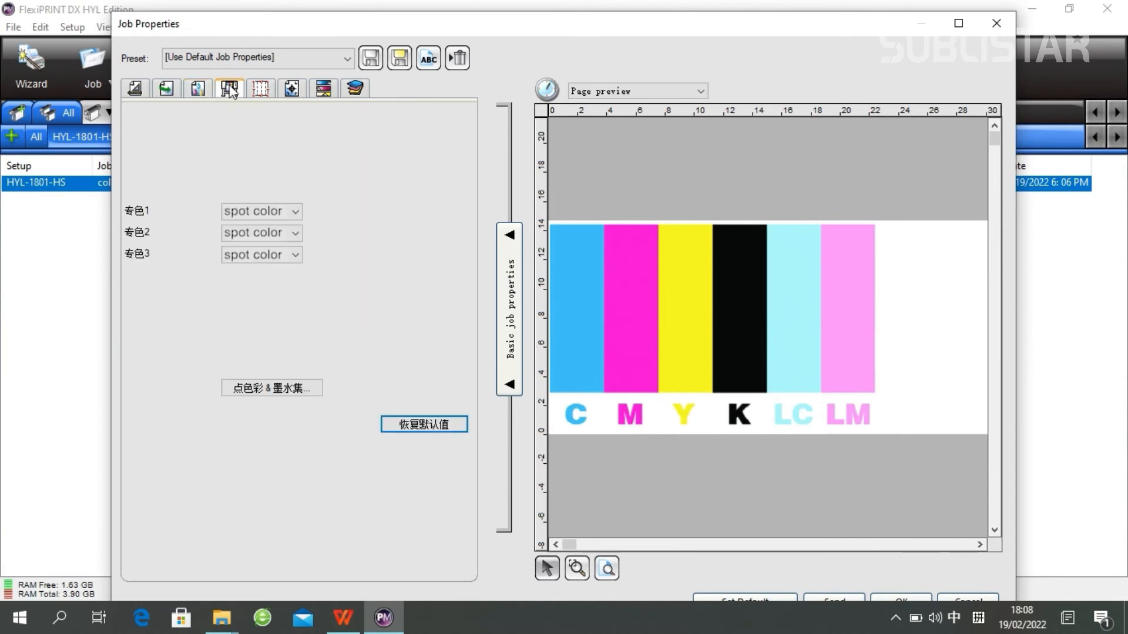
pyautogui.click(293, 210)
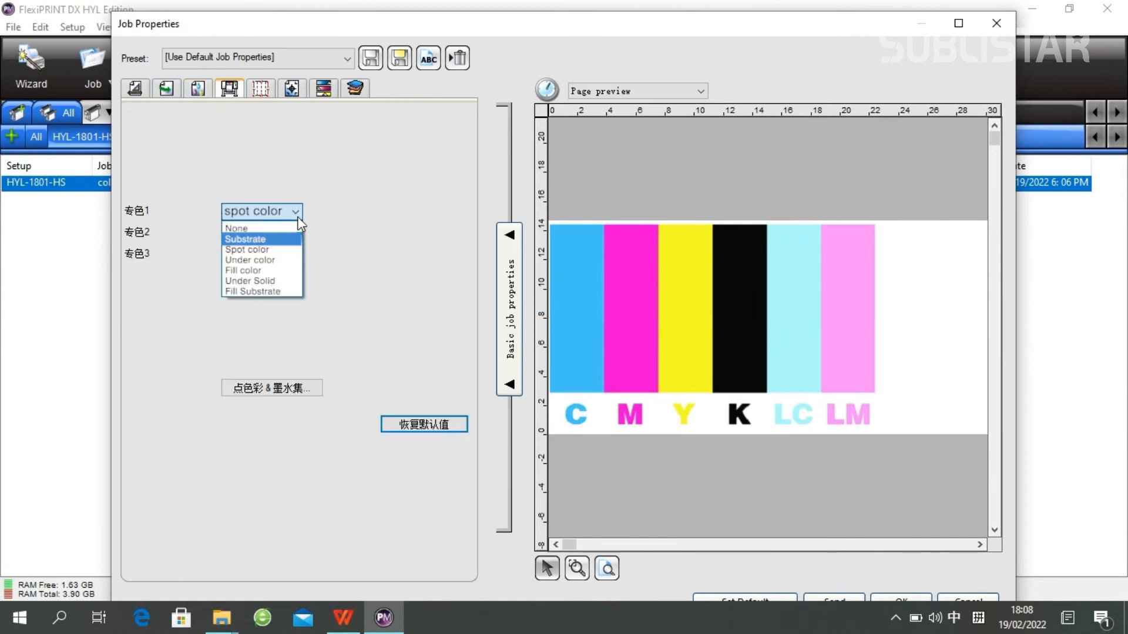
pyautogui.click(247, 249)
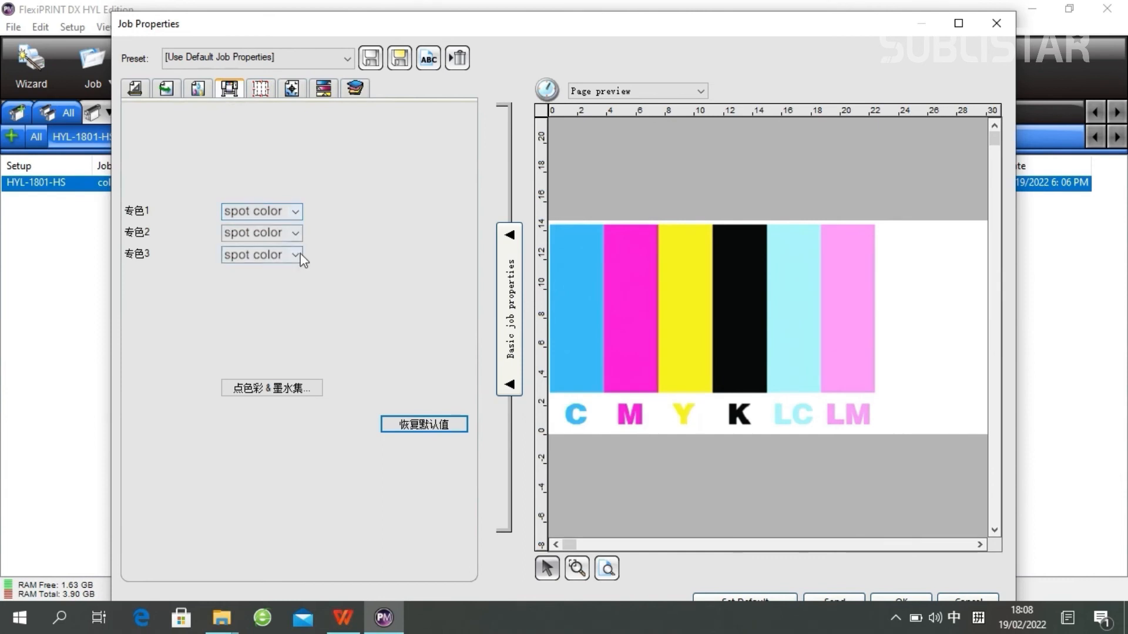
pyautogui.click(354, 88)
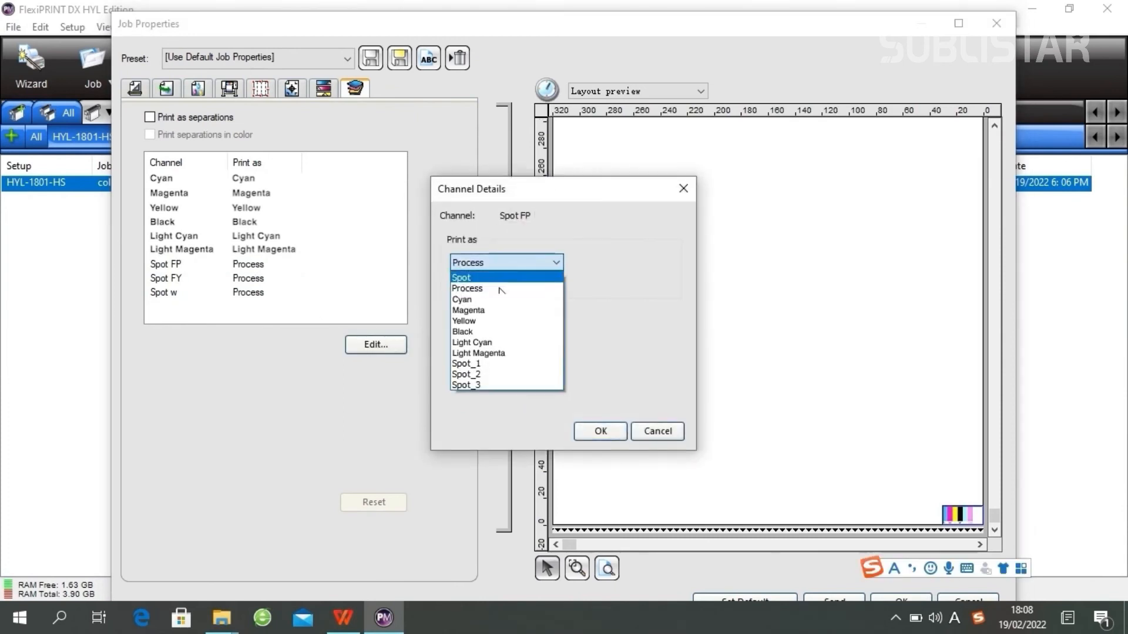
pyautogui.moveTo(467, 363)
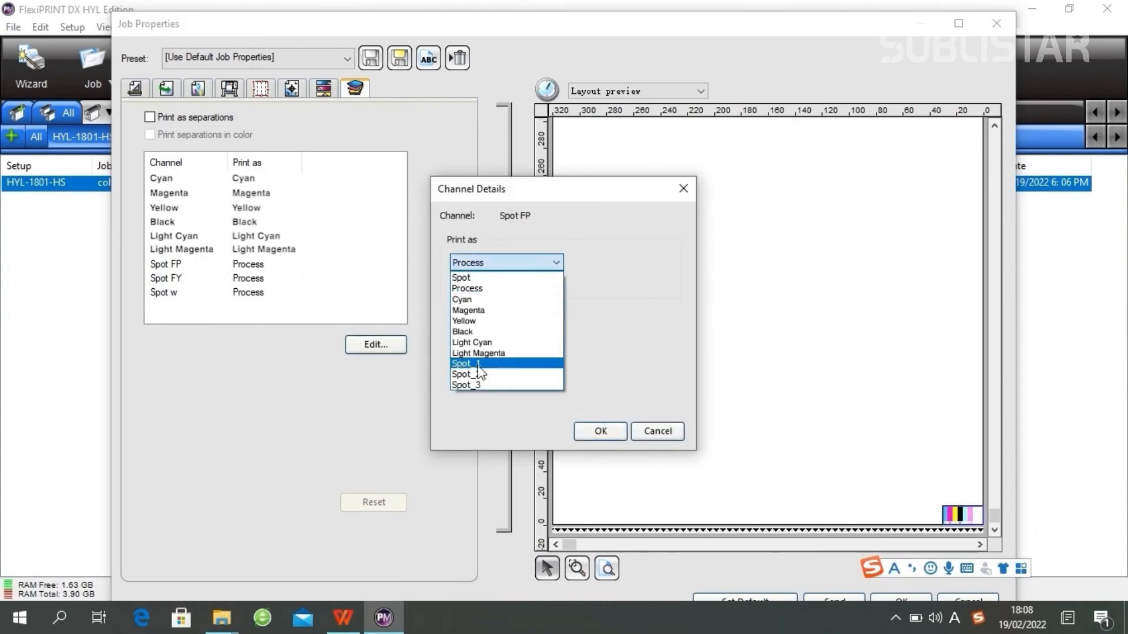
# Set Print as to Spot_1, Spot_2 and Spot_3 for the Spot FP, Spot FY and Spot w channels
pyautogui.click(463, 363)
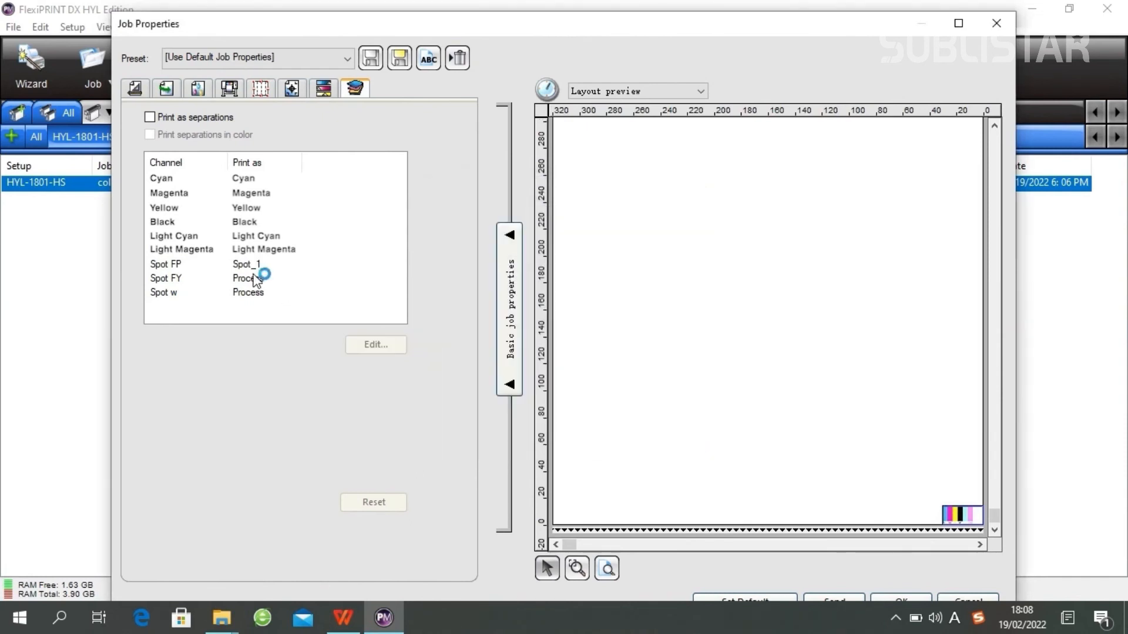
pyautogui.click(374, 344)
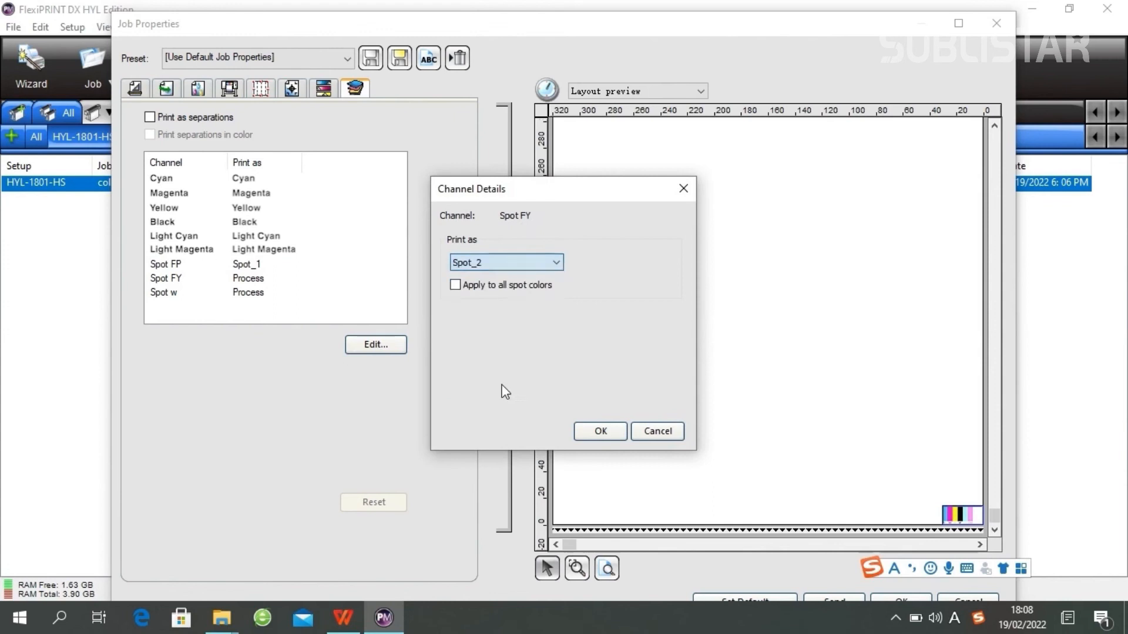
pyautogui.click(599, 431)
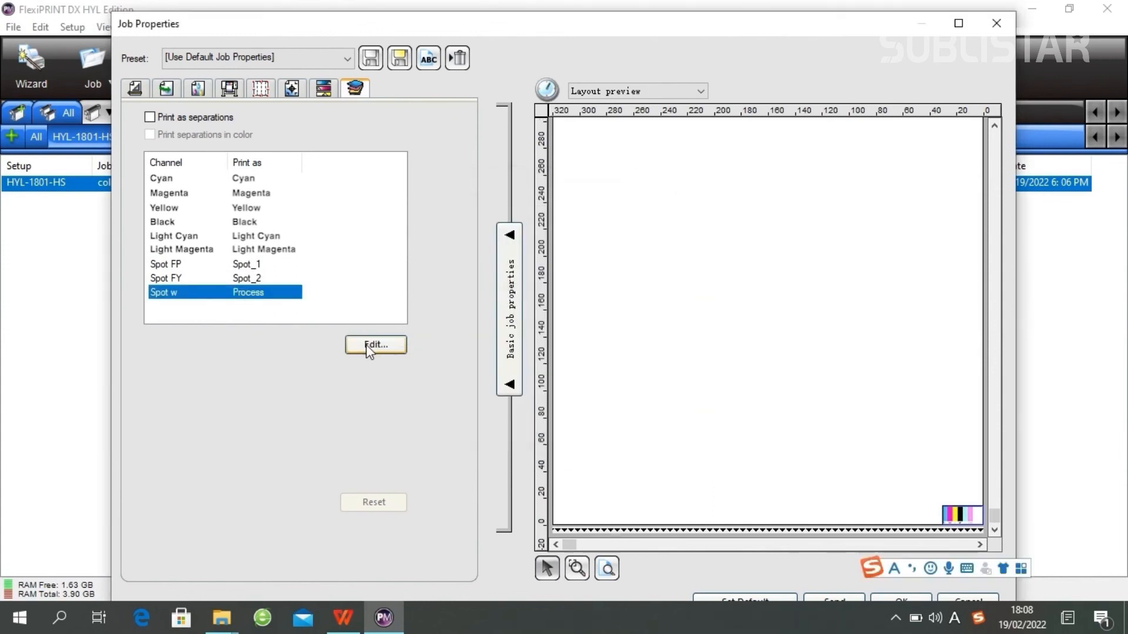
pyautogui.click(375, 344)
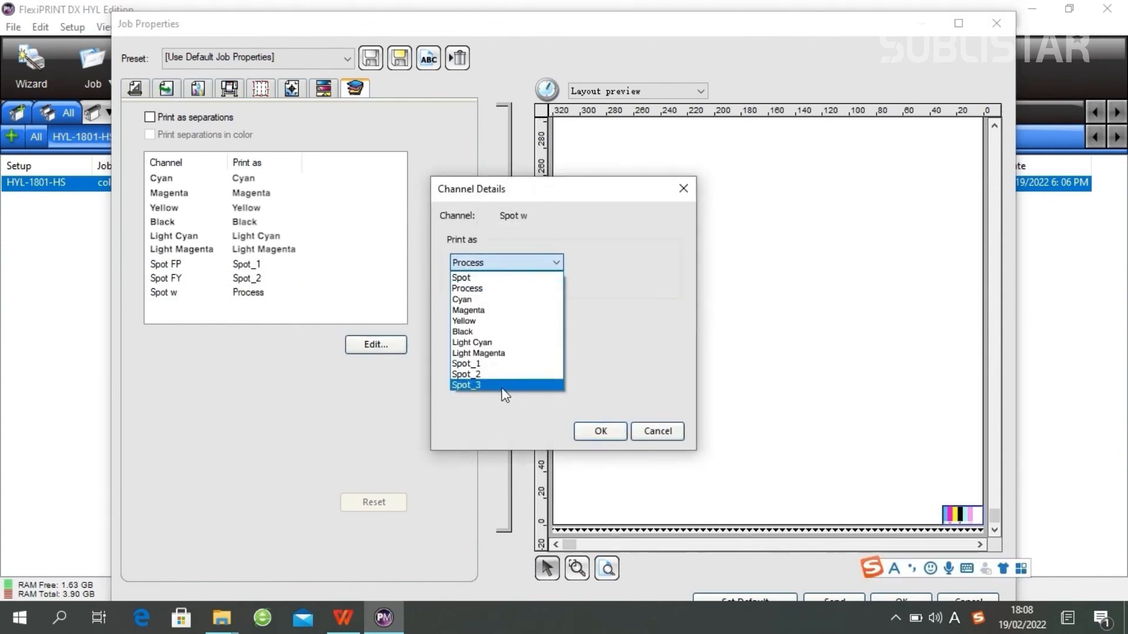
pyautogui.click(465, 384)
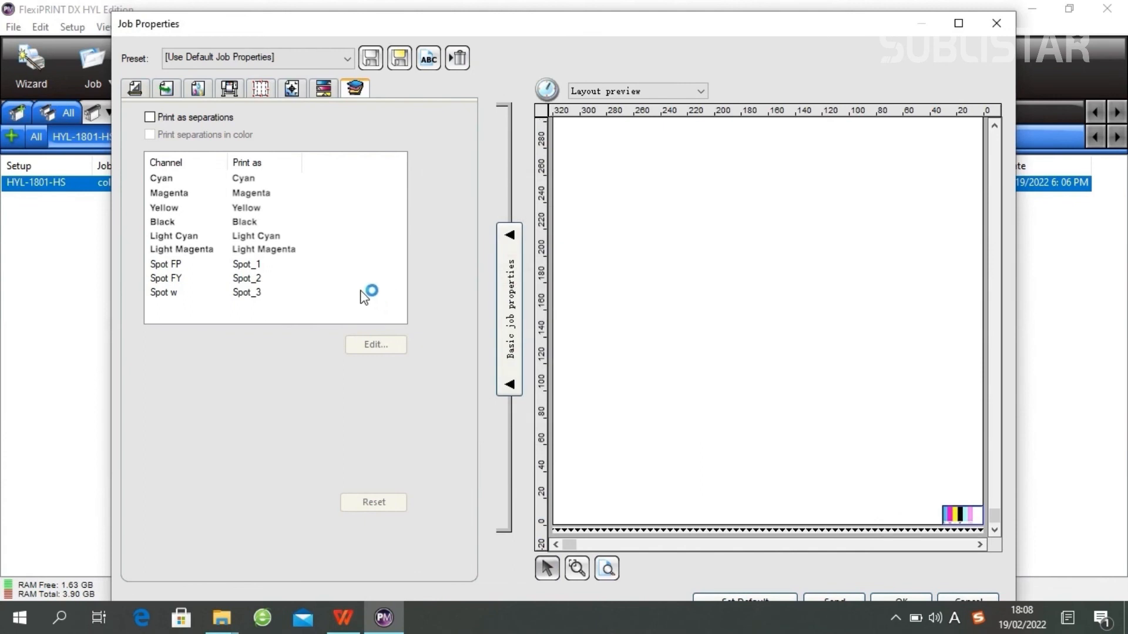
pyautogui.moveTo(861, 549)
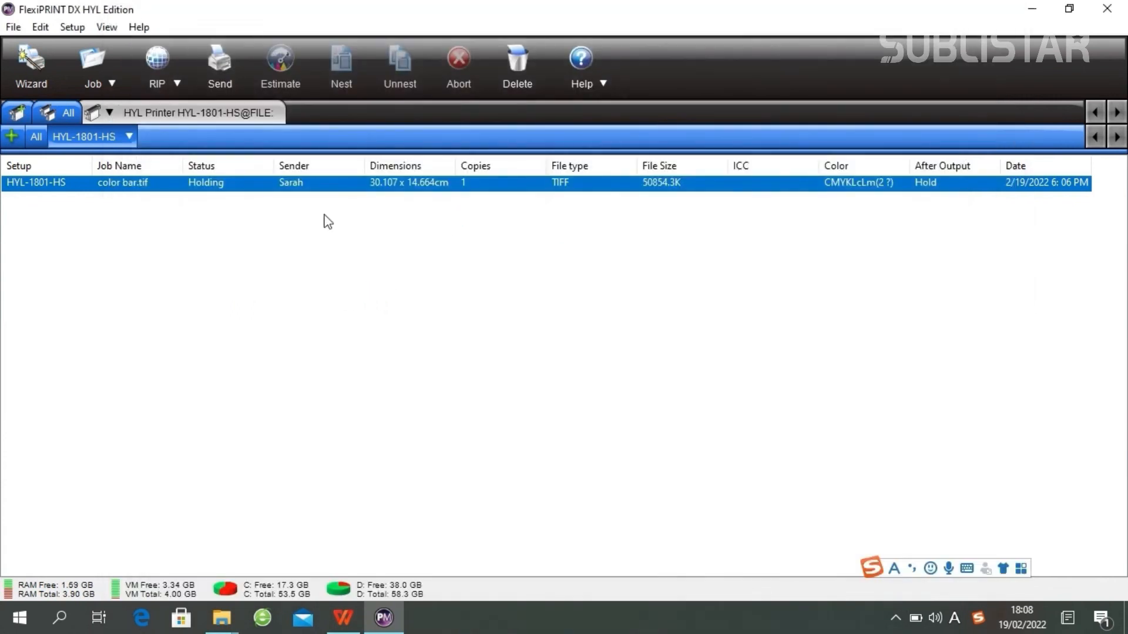
# Save the color bar job as a Native format PRT file on the Desktop, starting the RIP
pyautogui.rightClick(324, 183)
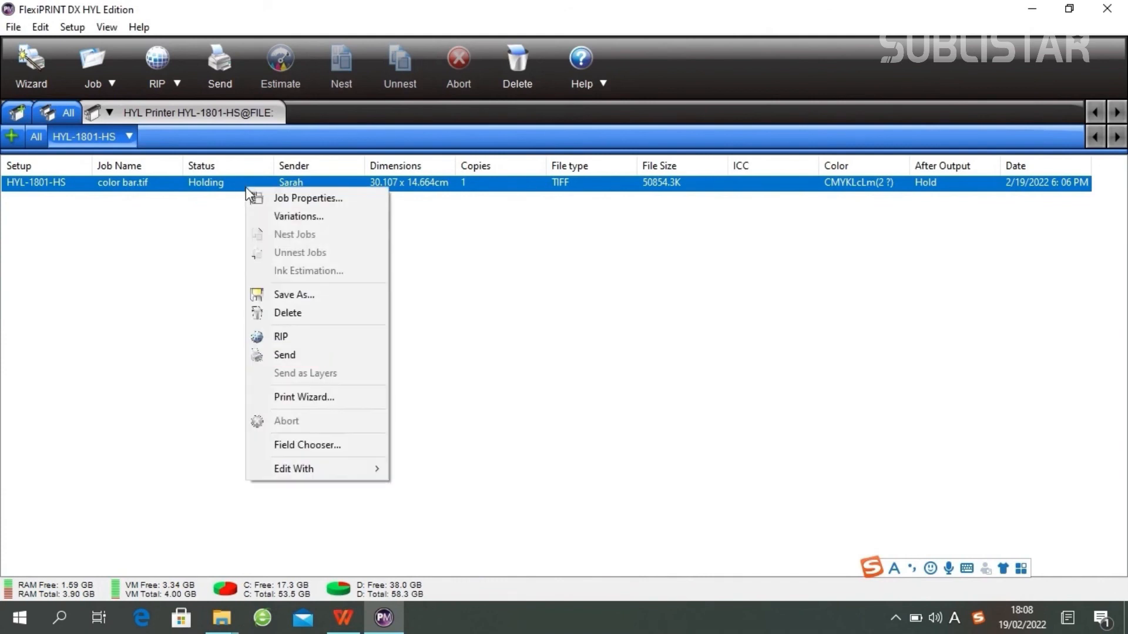
pyautogui.click(293, 293)
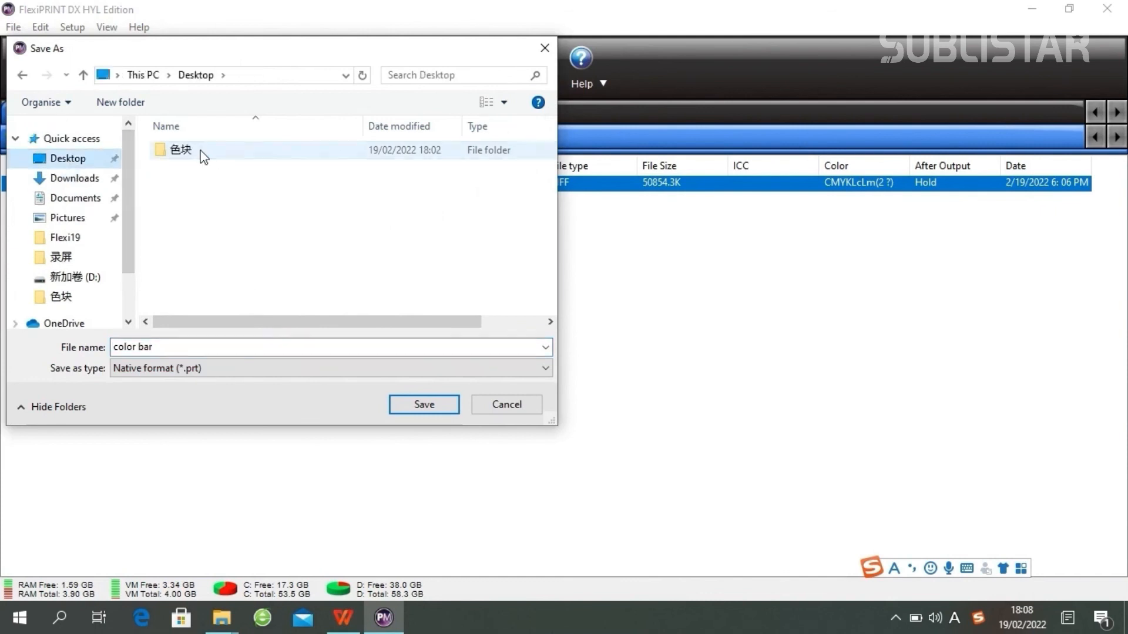
pyautogui.click(423, 404)
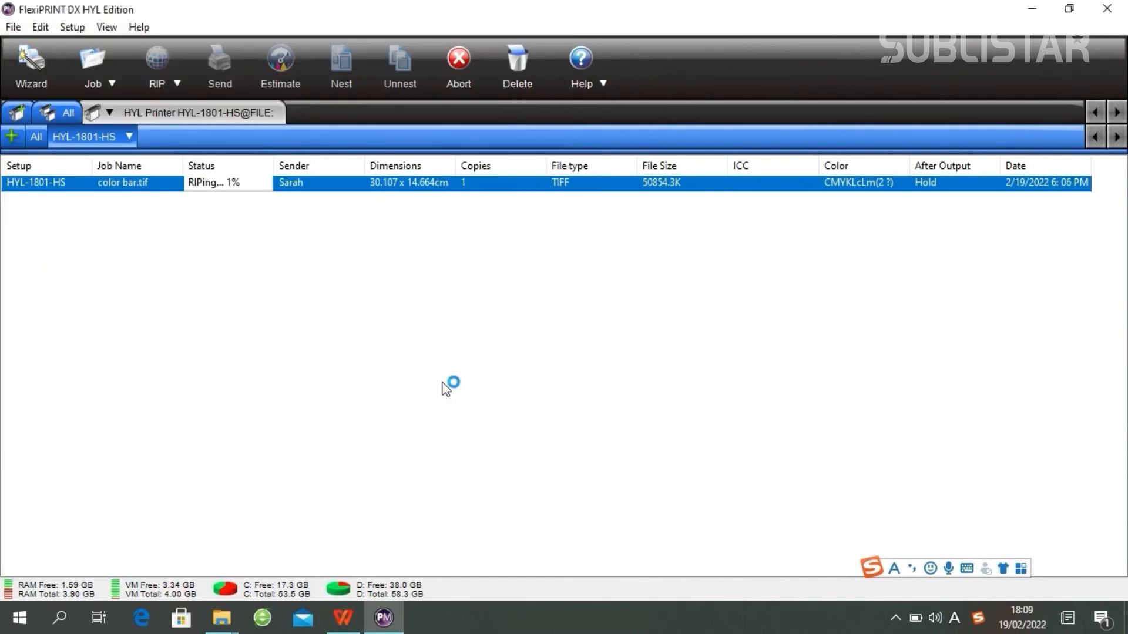